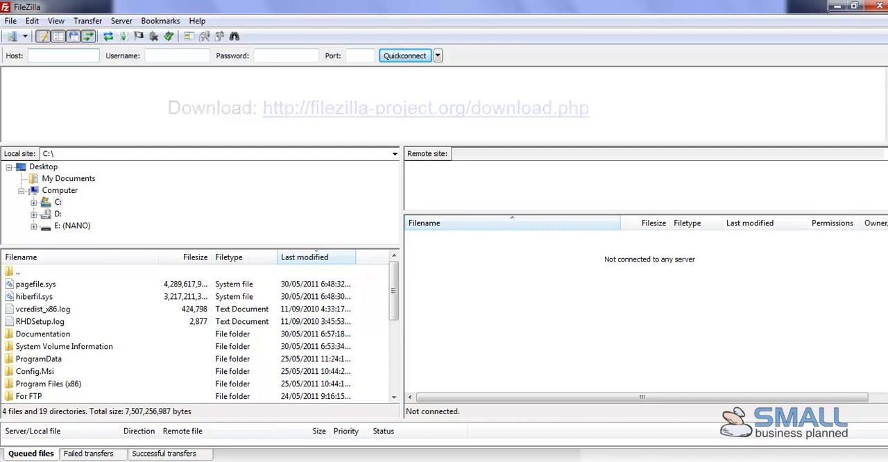
# Step: Bring up FileZilla's Site Manager to add a new saved site
pyautogui.click(62, 55)
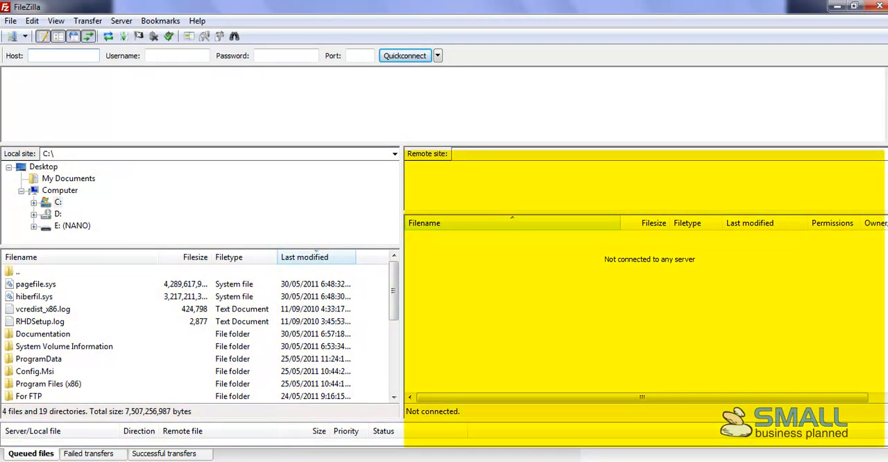
pyautogui.click(62, 55)
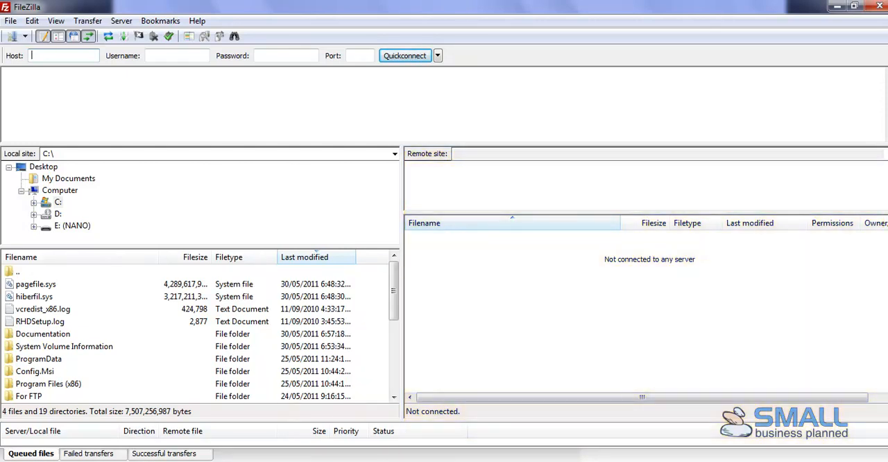
pyautogui.moveTo(147, 184)
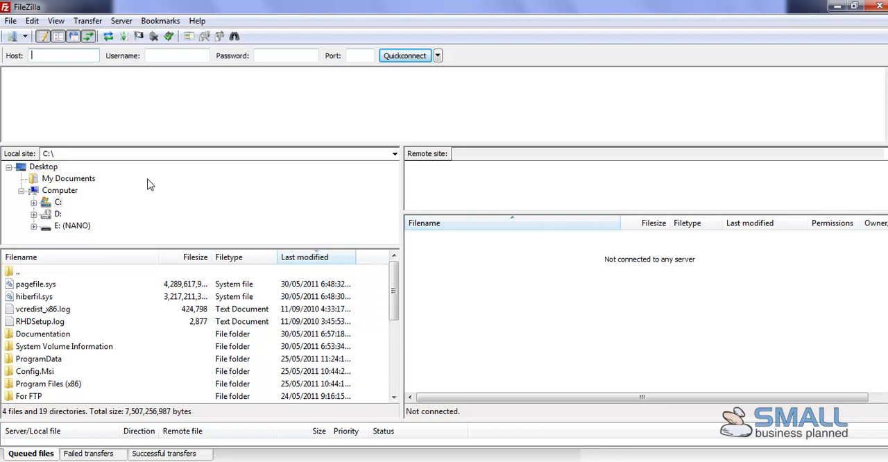
pyautogui.click(11, 19)
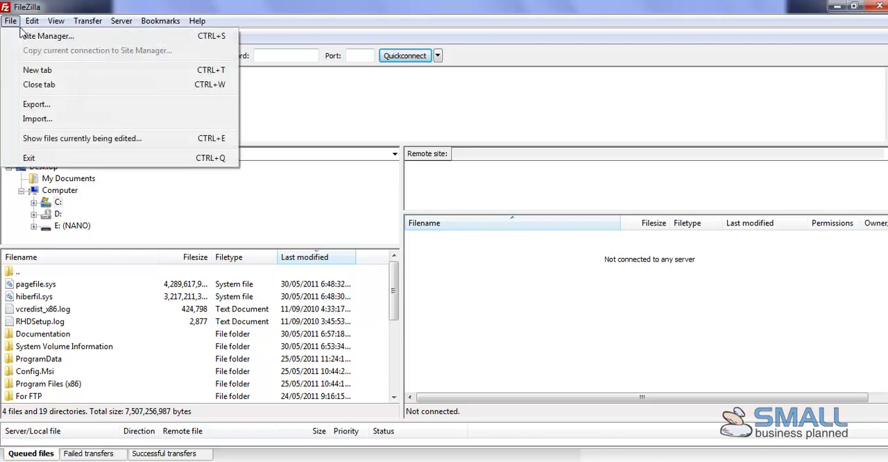
pyautogui.click(47, 36)
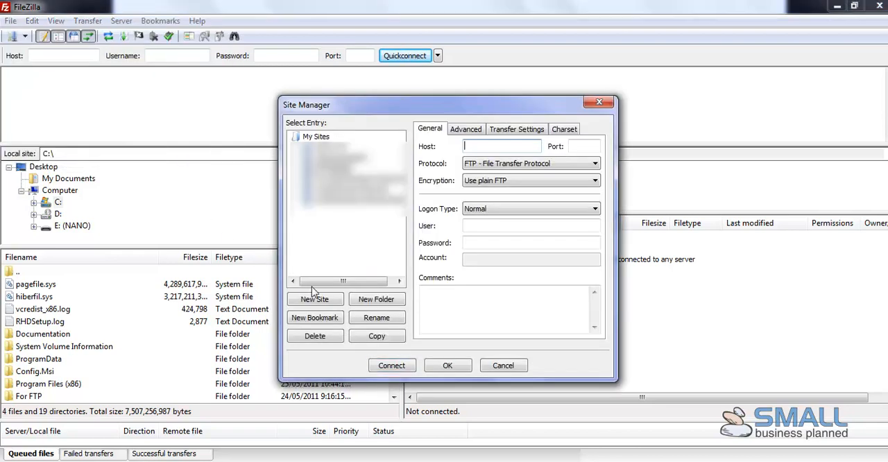
pyautogui.moveTo(507, 142)
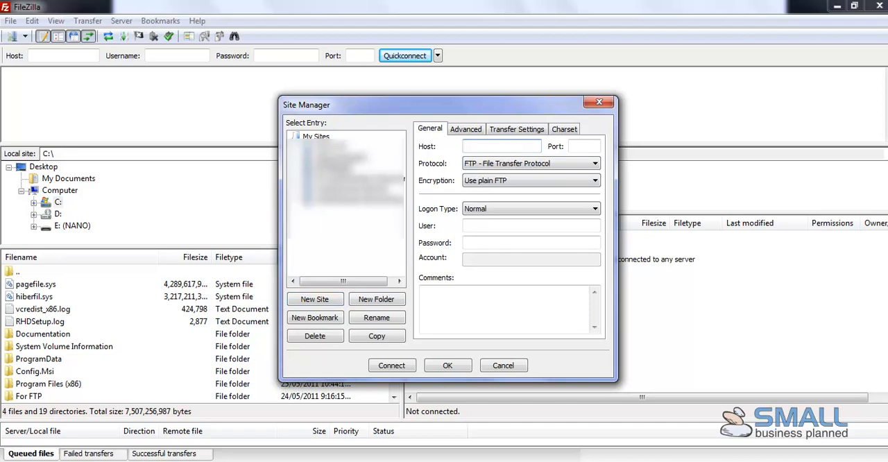
# Step: Enter samplesite.com as the host, leaving user and password fields ready
pyautogui.write('samples')
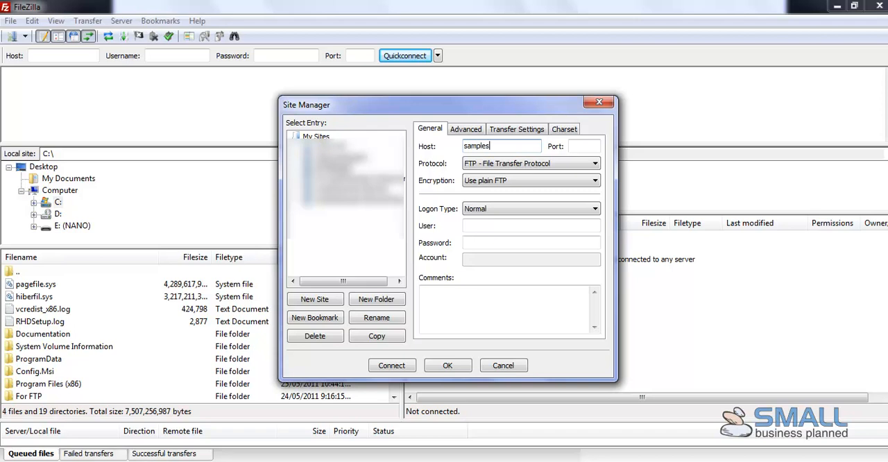
pyautogui.write('site.com')
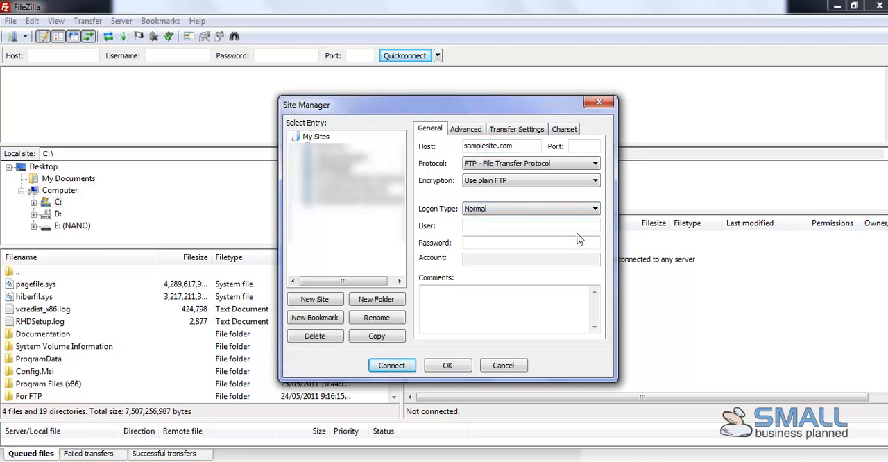
pyautogui.click(530, 225)
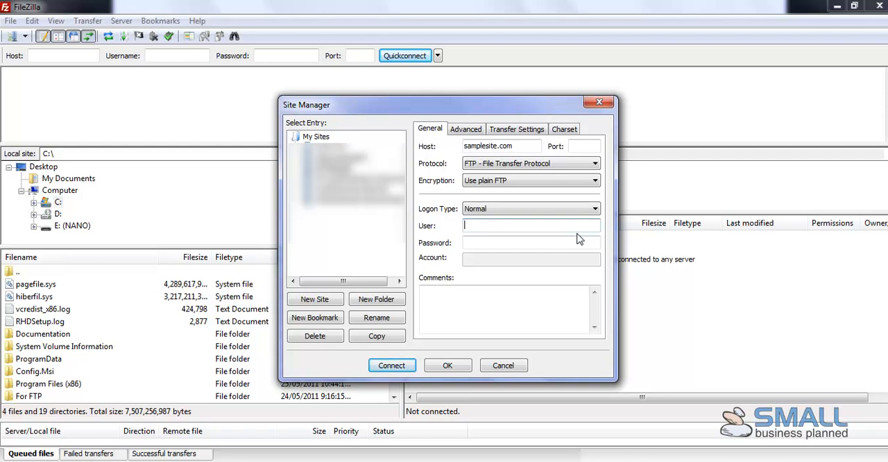
pyautogui.moveTo(639, 276)
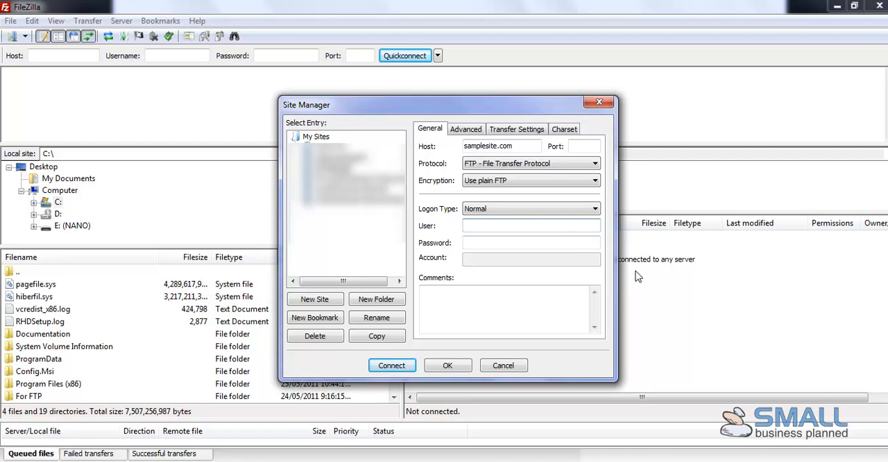
pyautogui.click(530, 241)
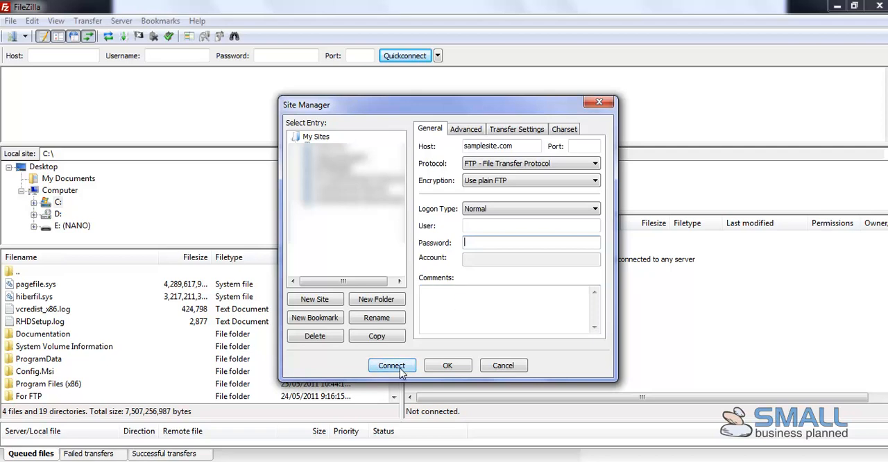
# Step: Connect to the saved site so its remote folders and files are listed
pyautogui.click(391, 366)
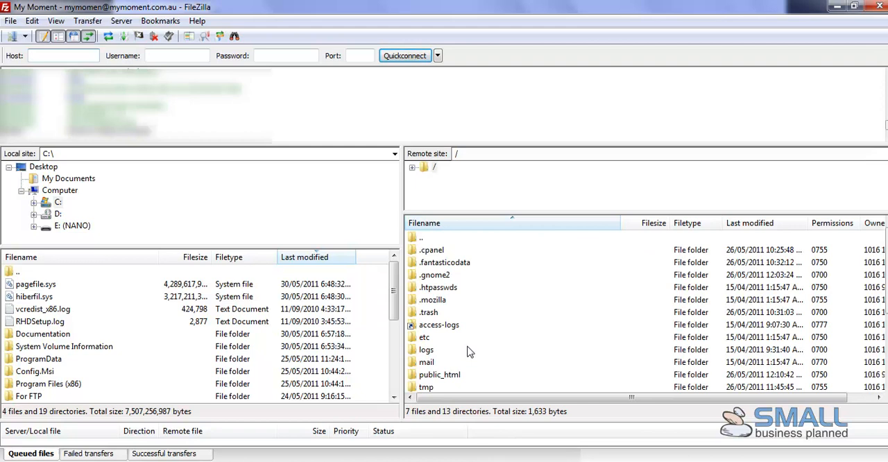
pyautogui.moveTo(248, 364)
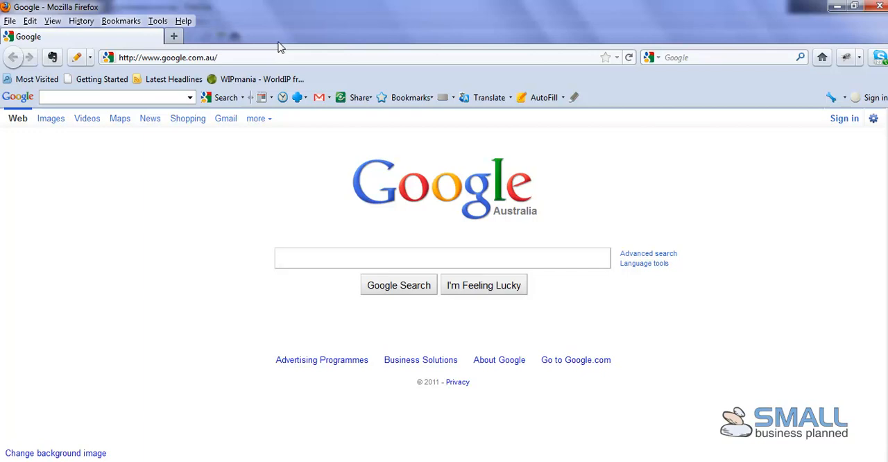
# Step: Search Google for fireftp and open the FireFTP homepage result
pyautogui.click(441, 258)
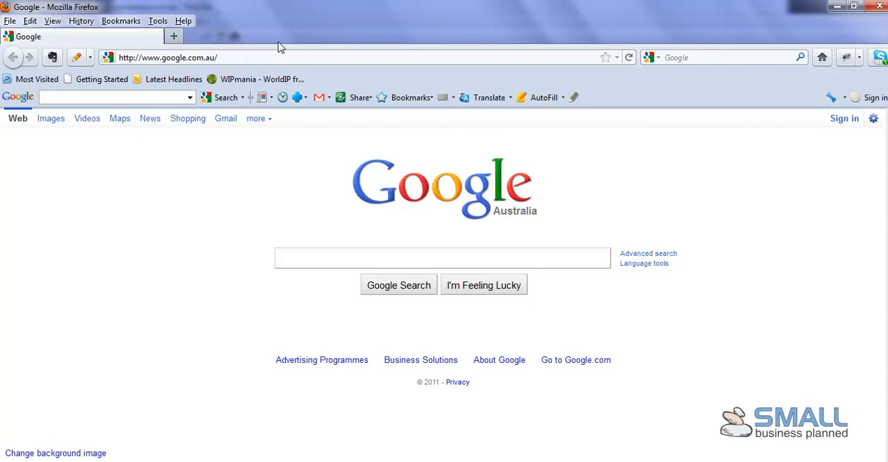
pyautogui.write('fireftp')
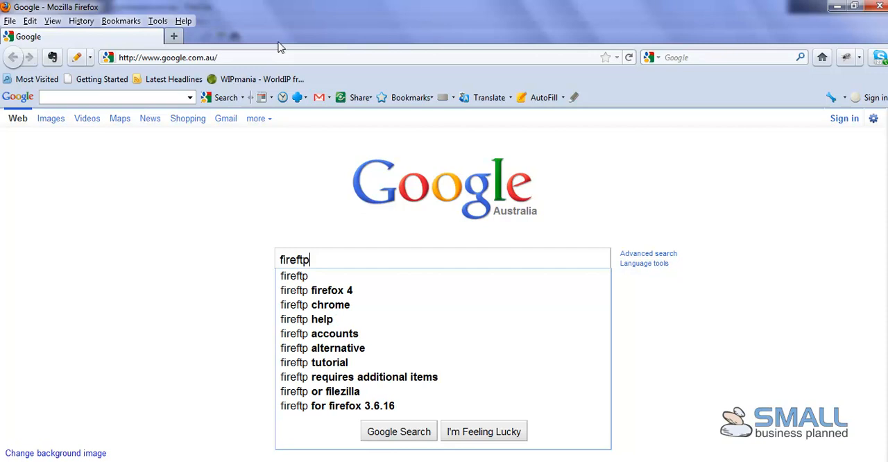
pyautogui.click(398, 430)
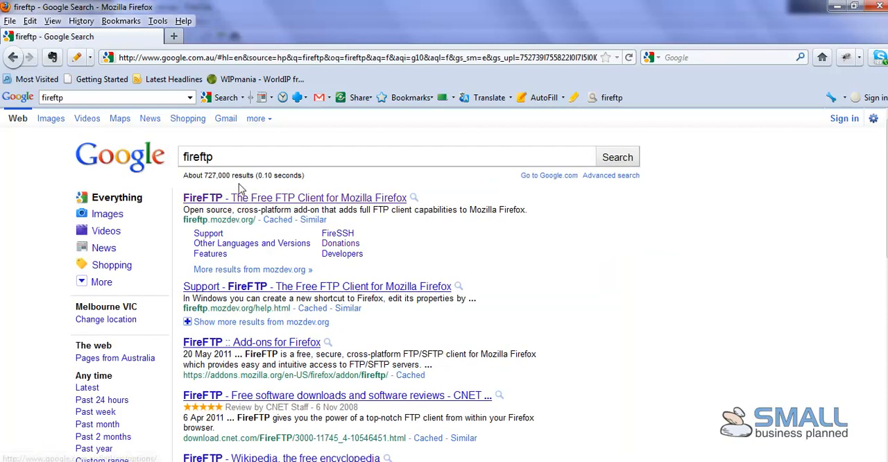
pyautogui.click(294, 197)
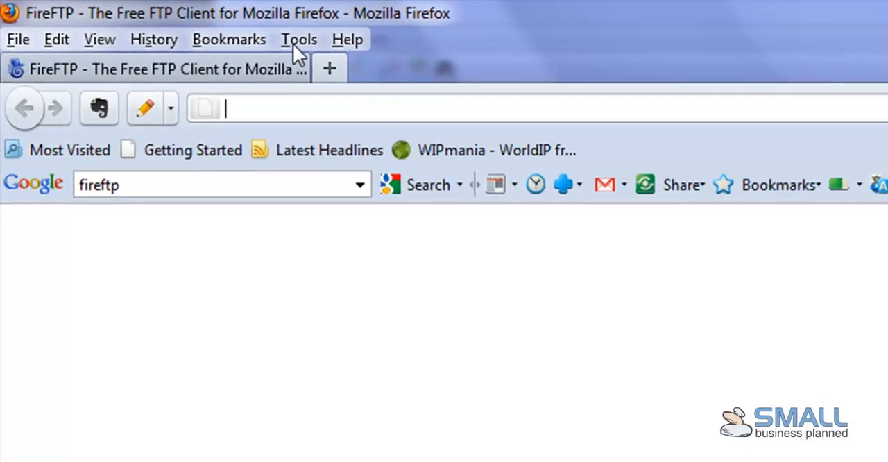
# Step: Launch FireFTP from Firefox's Tools menu in a new tab
pyautogui.click(299, 39)
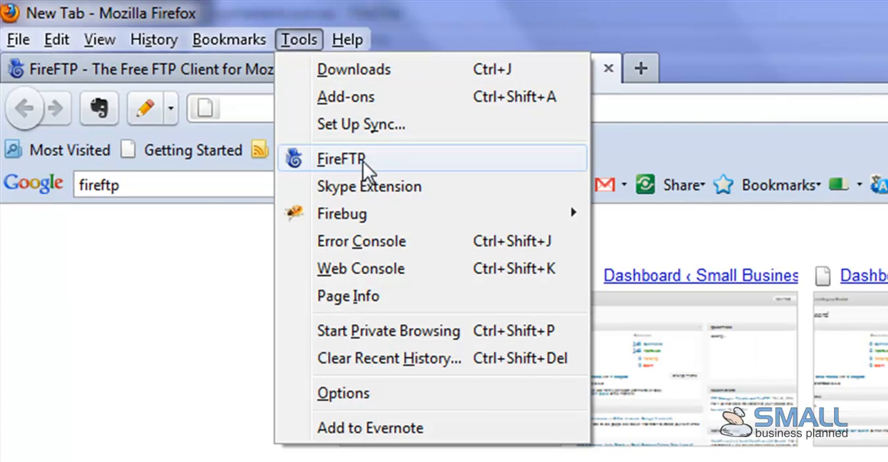
pyautogui.click(341, 158)
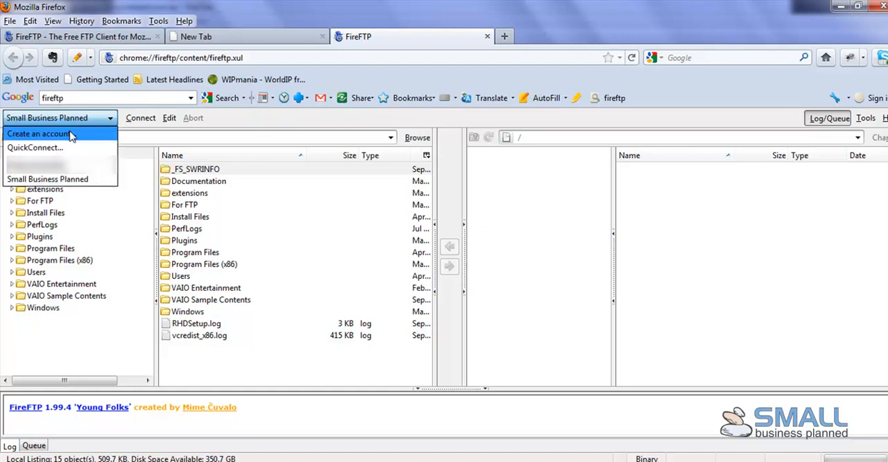
# Step: Create a FireFTP account named 'Sample site' with host samplesite.com
pyautogui.click(39, 133)
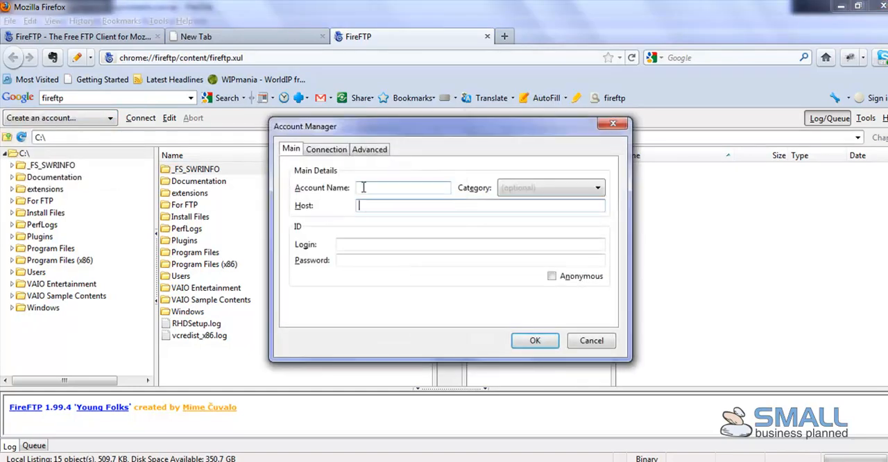
pyautogui.click(402, 187)
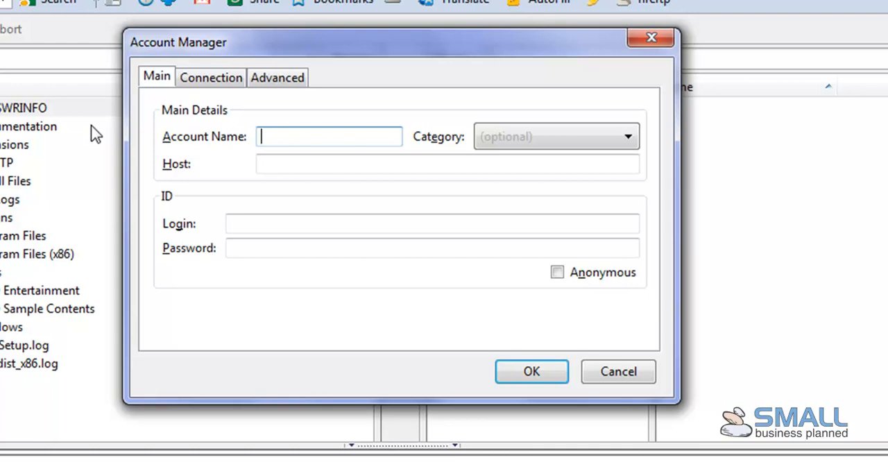
pyautogui.write('S')
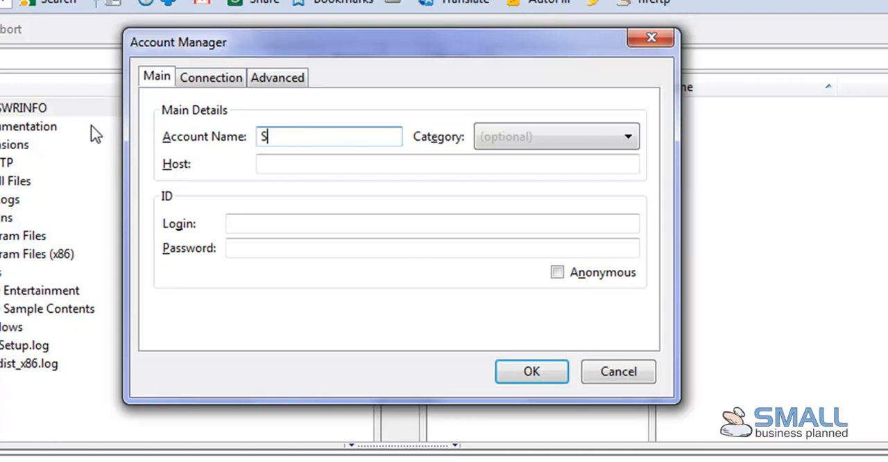
pyautogui.write('ample')
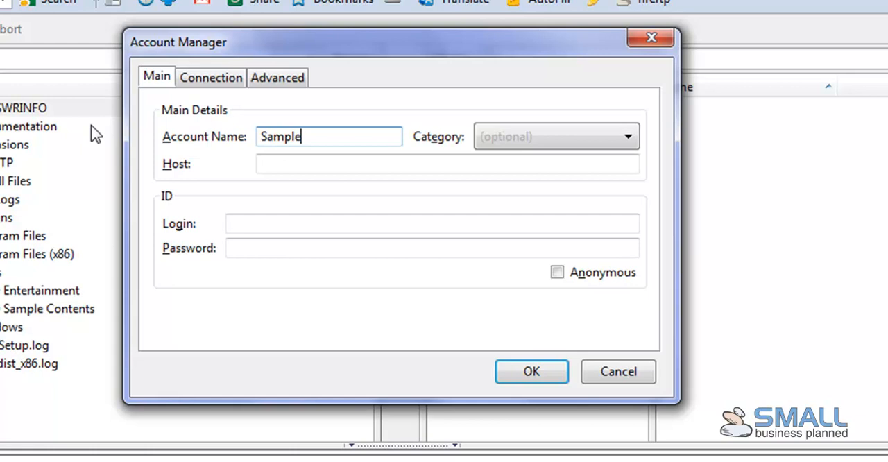
pyautogui.write('site')
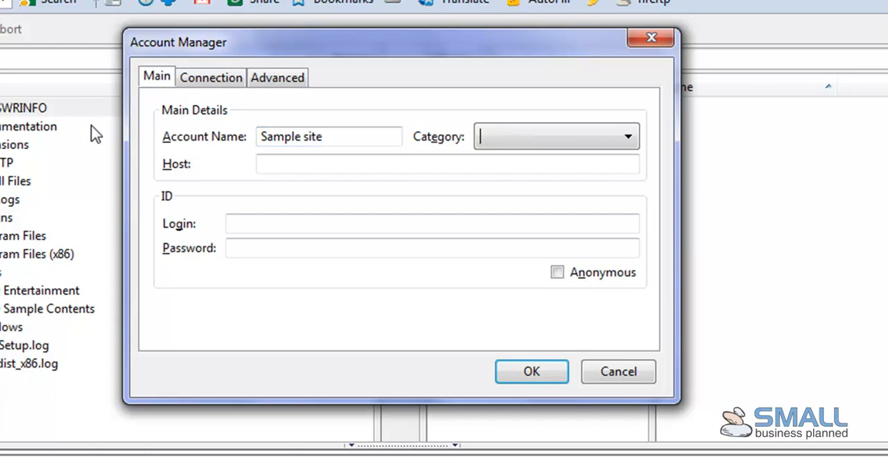
pyautogui.click(446, 163)
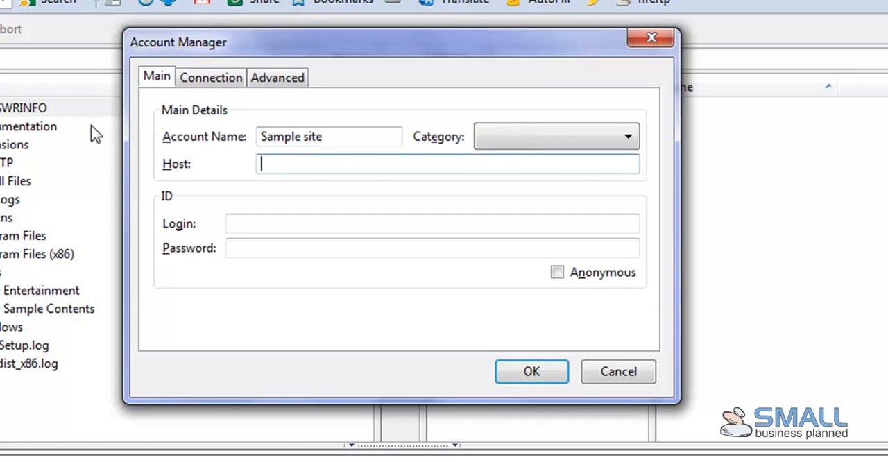
pyautogui.write('samplesite.com')
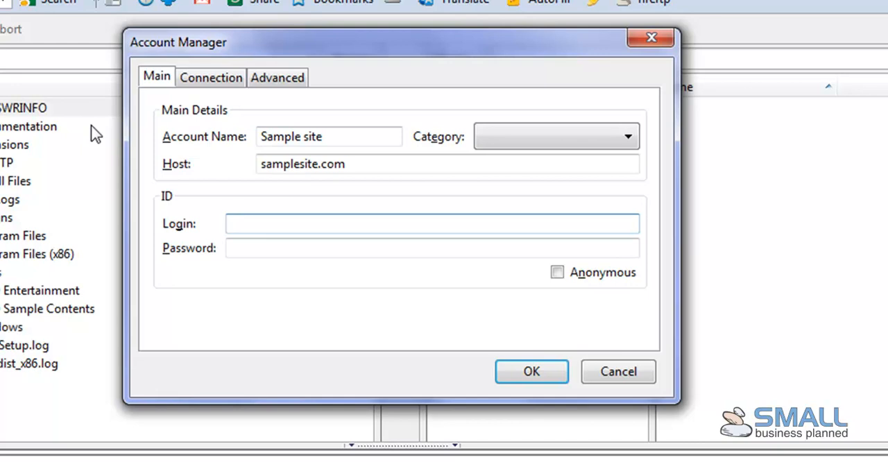
# Step: Connect to the Small Business Planned account and list its remote files
pyautogui.click(433, 222)
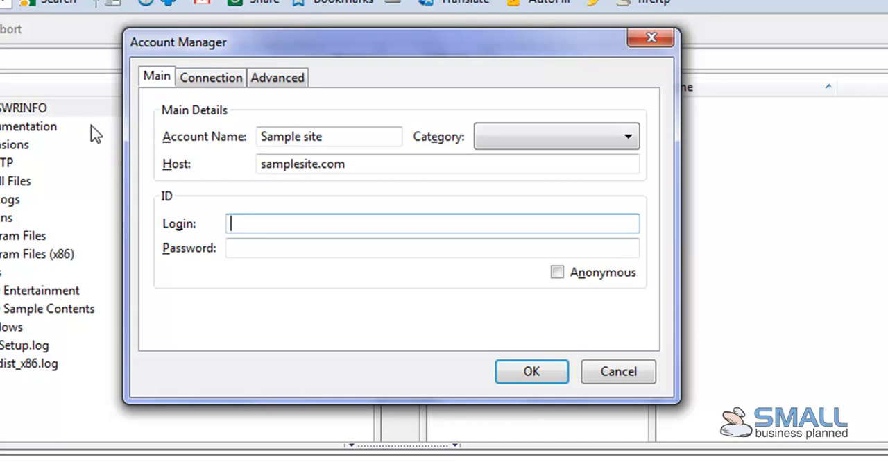
pyautogui.click(431, 247)
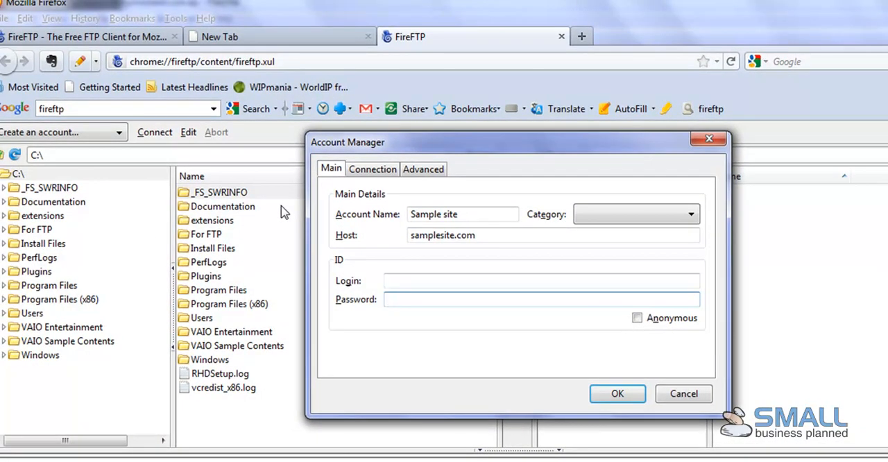
pyautogui.click(616, 394)
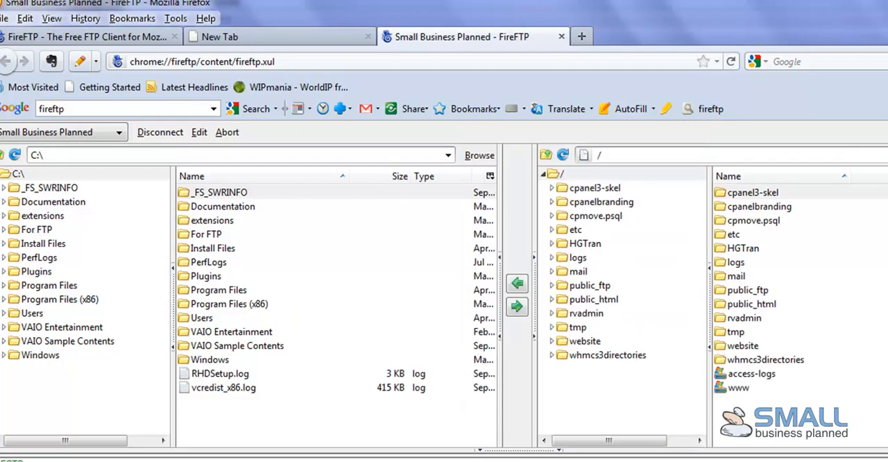